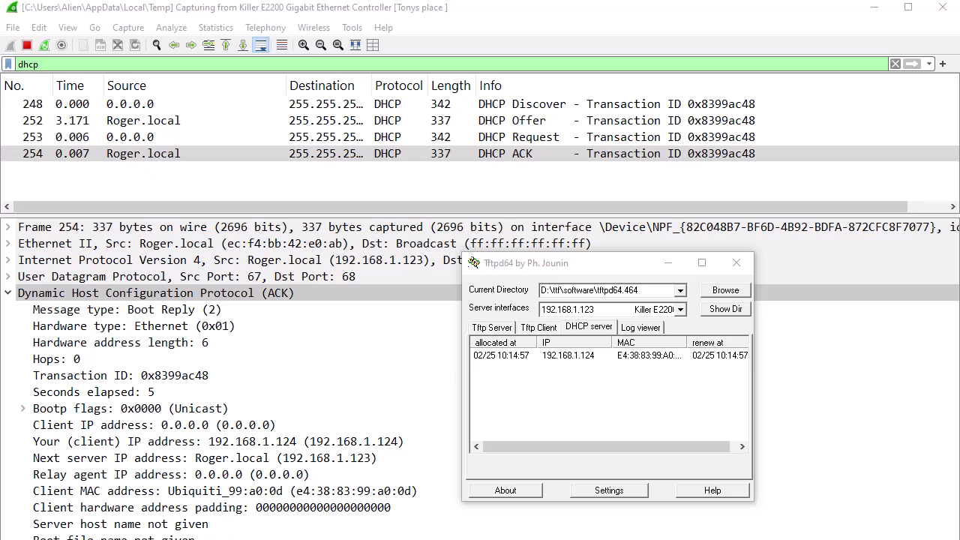
mouse_move(495, 291)
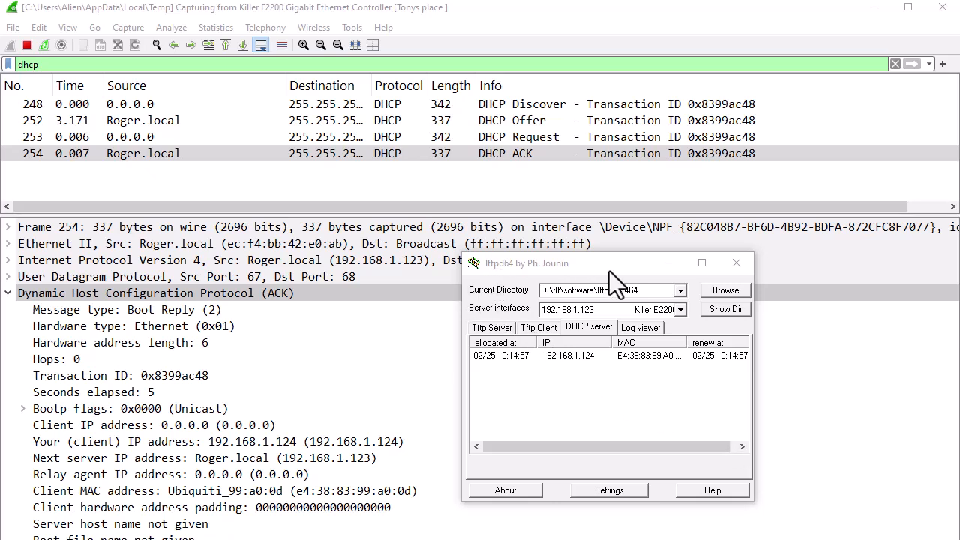
mouse_move(705, 435)
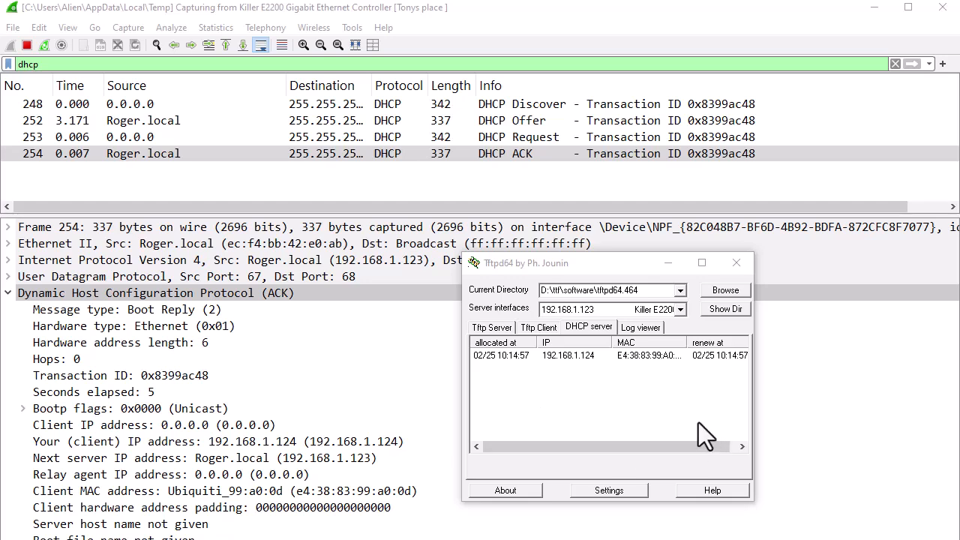
mouse_move(597, 342)
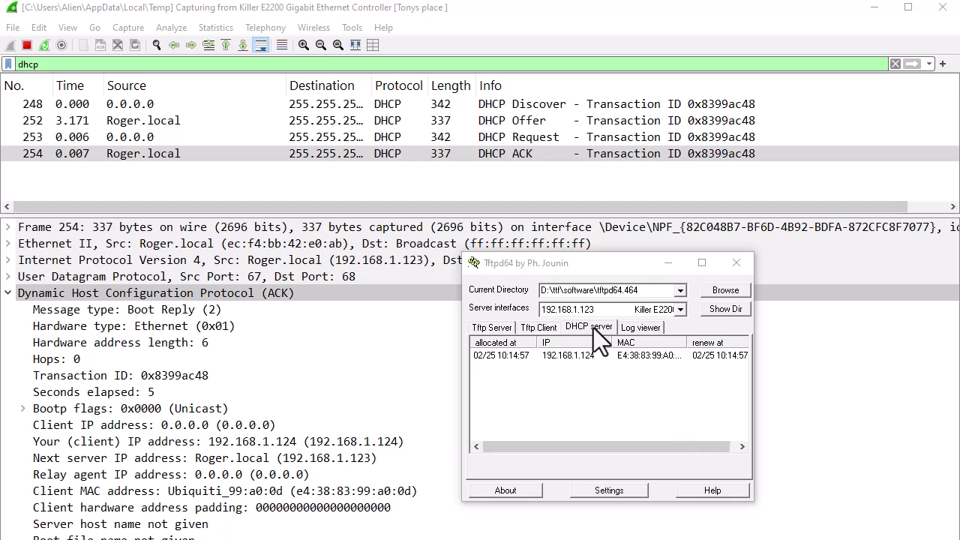
- Review the DHCP pool and options in Tftpd64 Settings, then close the dialog
left_click(608, 489)
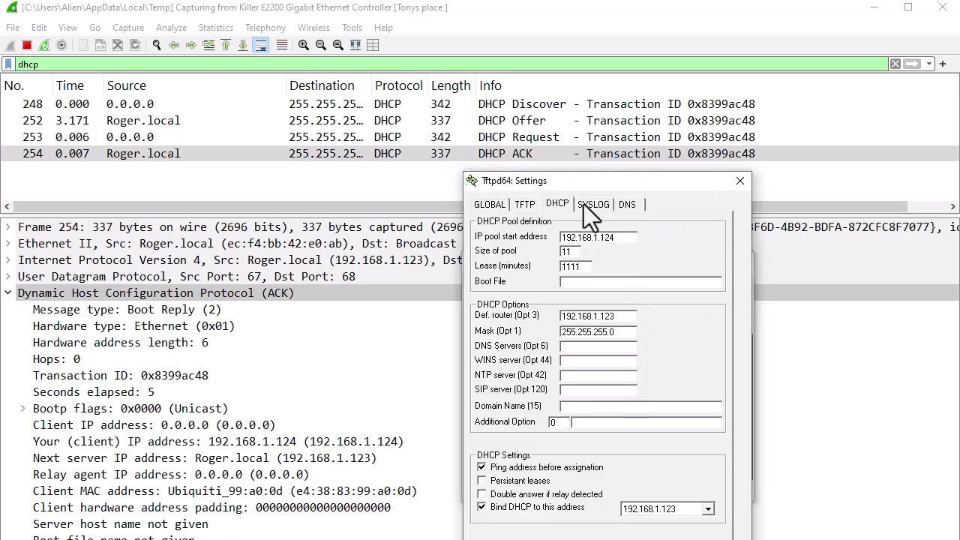
left_click_drag(514, 181, 481, 105)
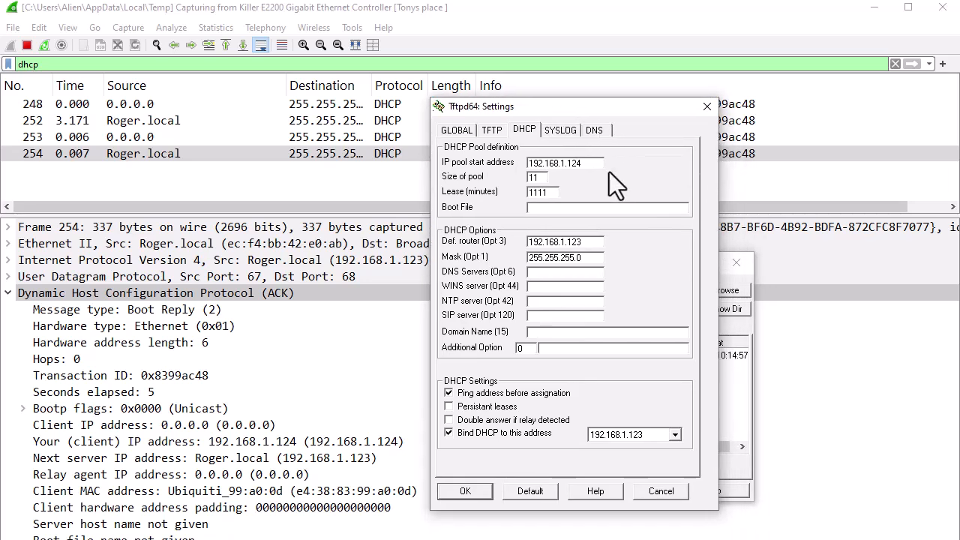
mouse_move(611, 195)
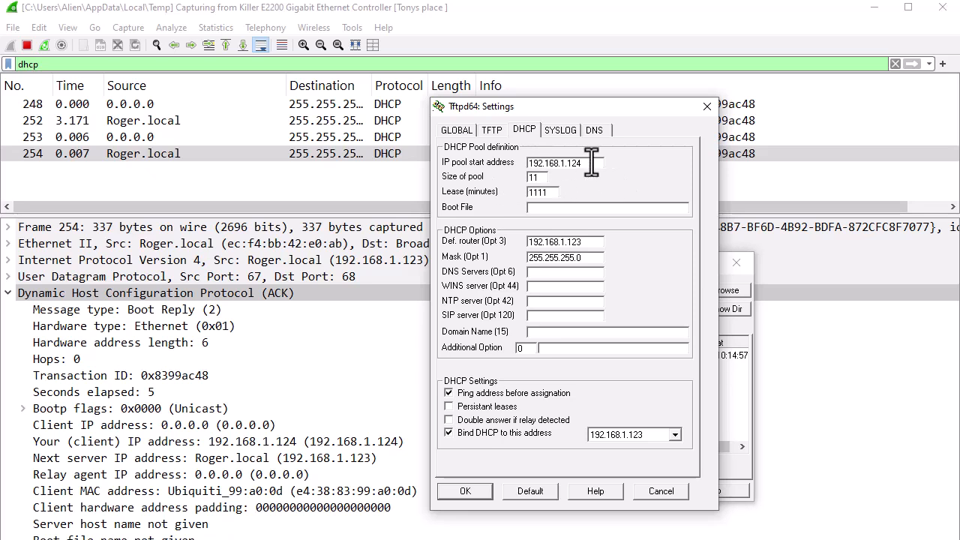
mouse_move(607, 248)
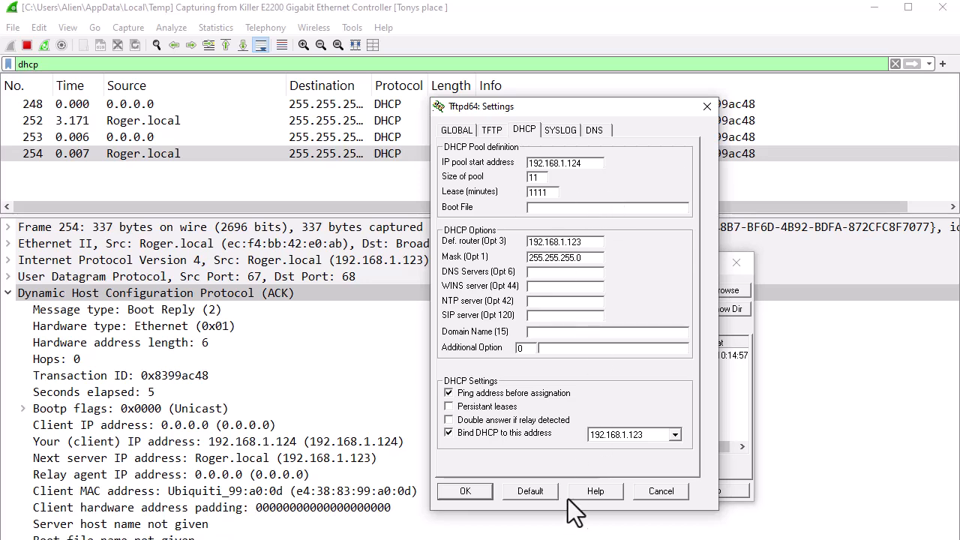
left_click(464, 491)
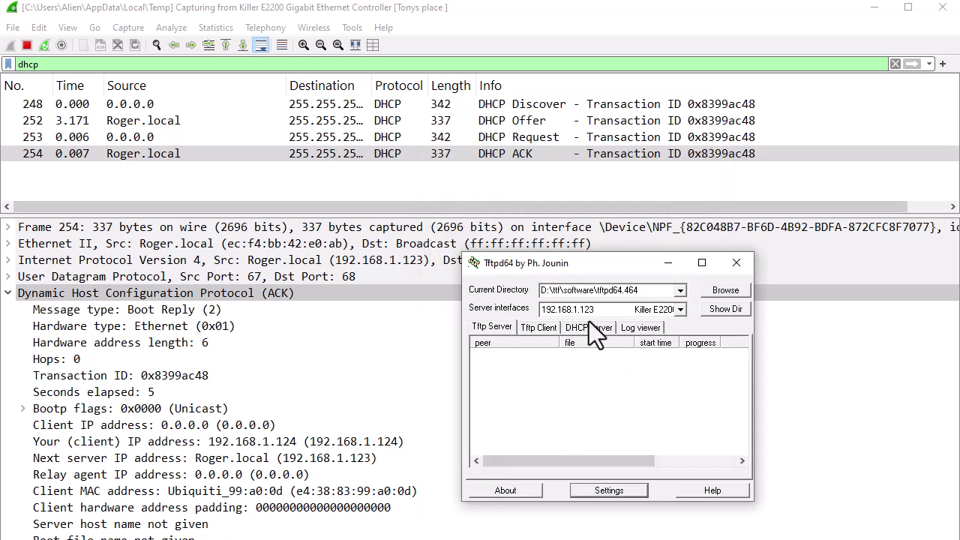
- Compare Tftpd64's DHCP lease with Wireshark's DHCP ACK showing client 192.168.1.124
left_click(589, 327)
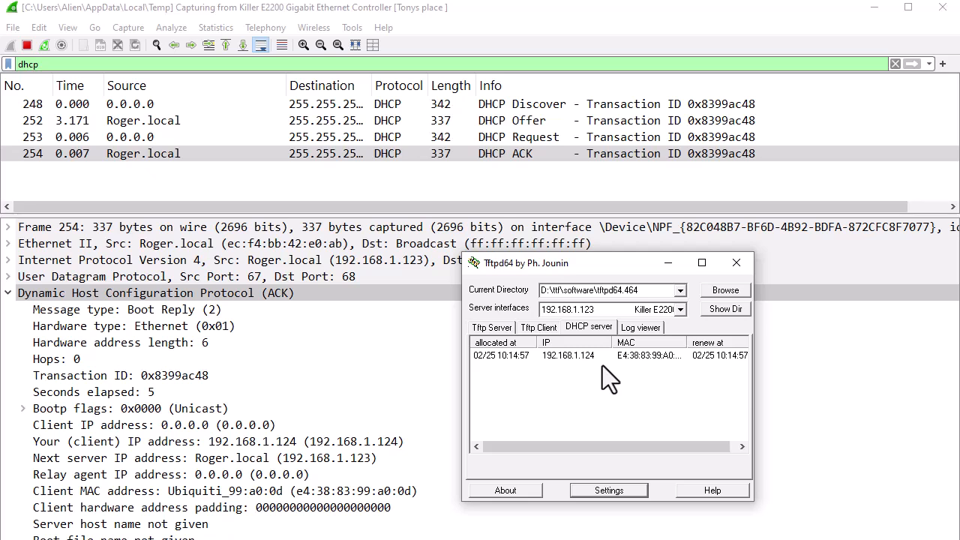
mouse_move(469, 379)
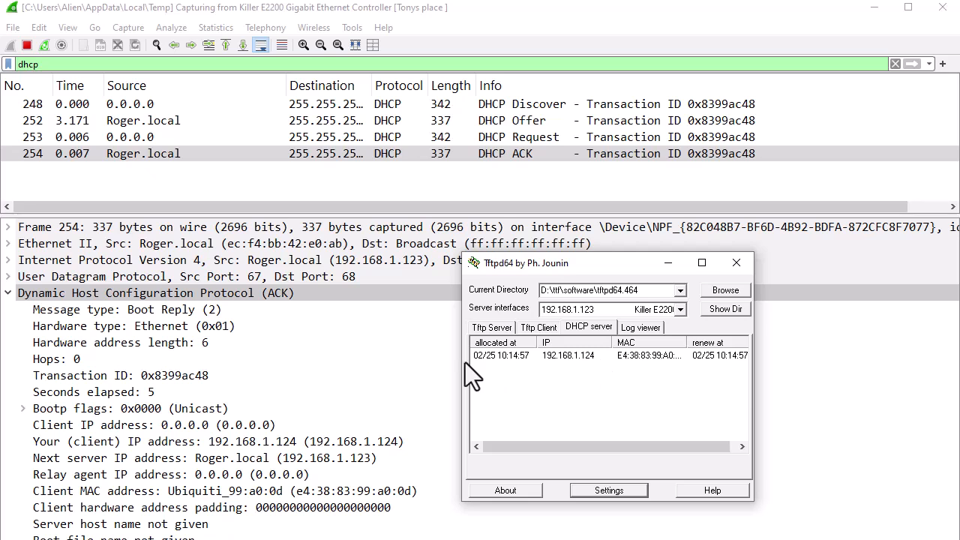
left_click(592, 355)
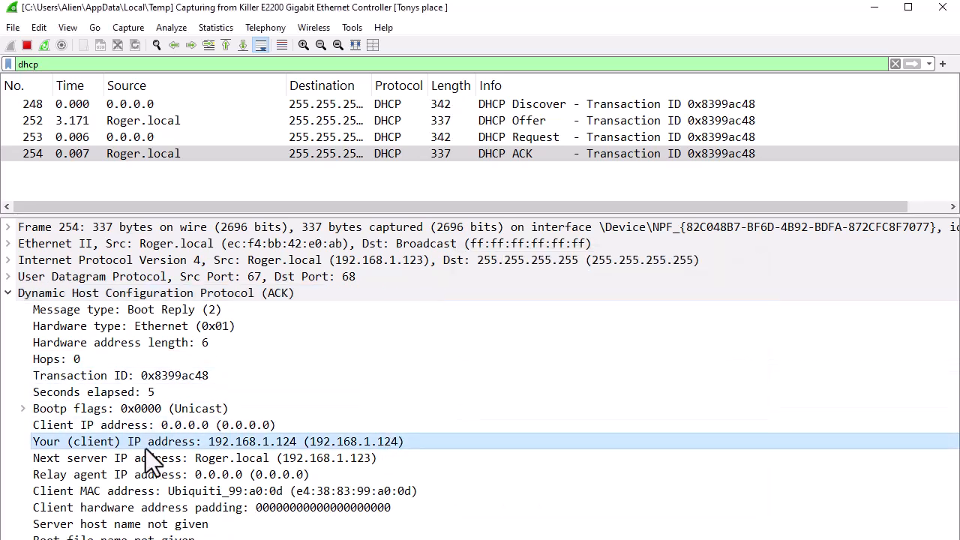
mouse_move(394, 458)
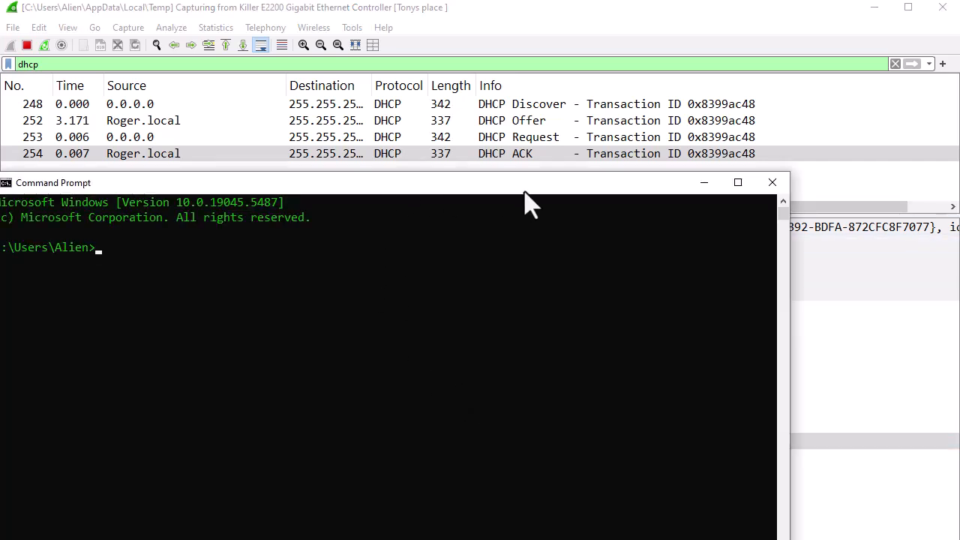
- Ping 192.168.1.124 from Command Prompt, getting four replies with 0% loss
type("ping 192")
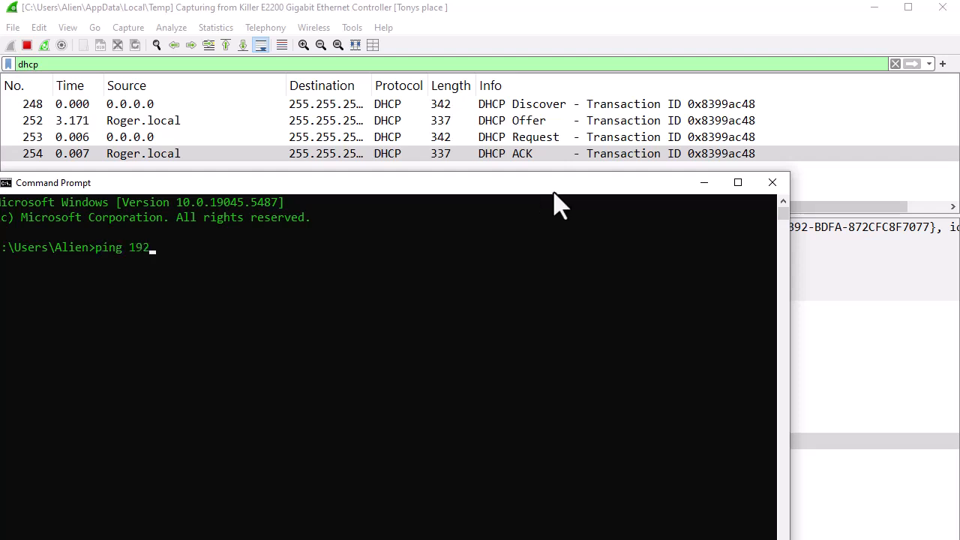
type(".168.1.124")
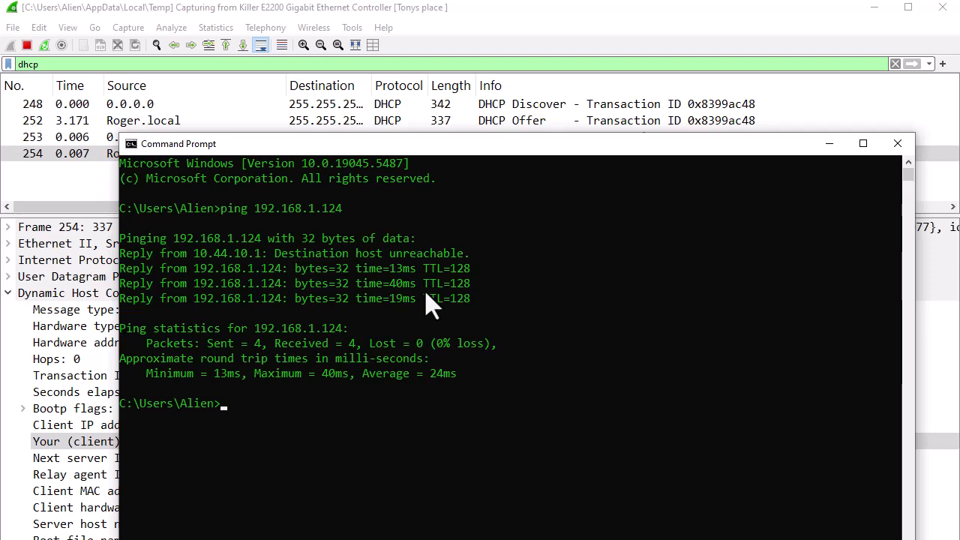
mouse_move(434, 308)
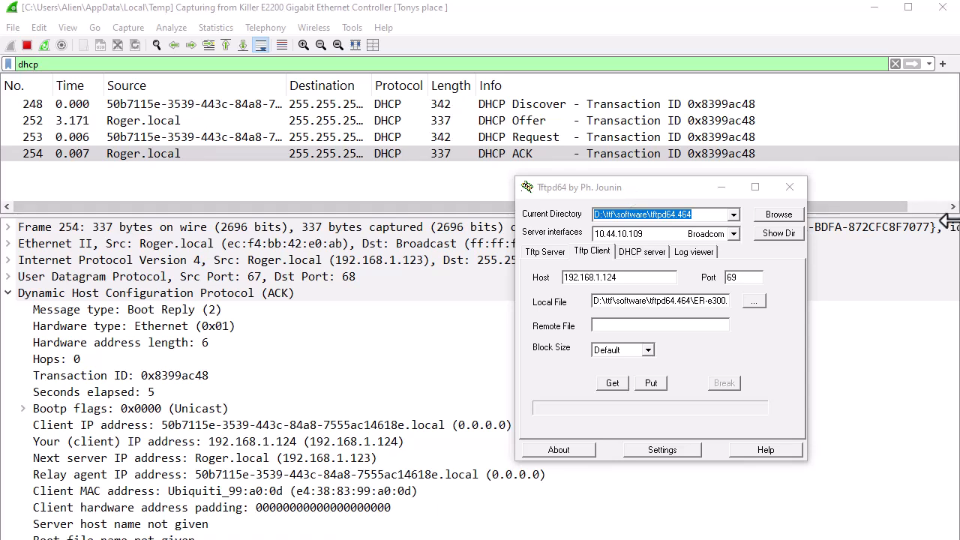
mouse_move(647, 251)
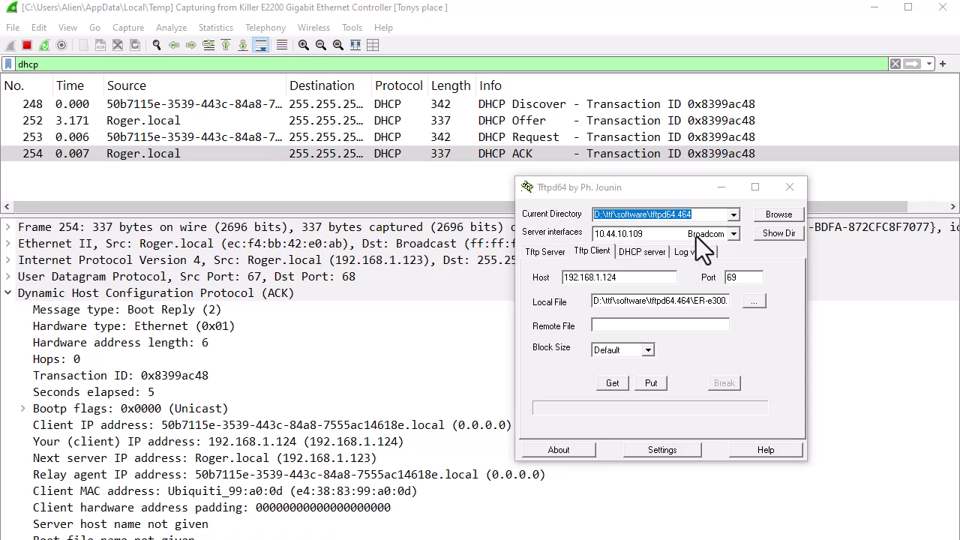
- Put the local file to 192.168.1.124 over interface 192.168.1.123 (Killer E2200)
left_click(732, 233)
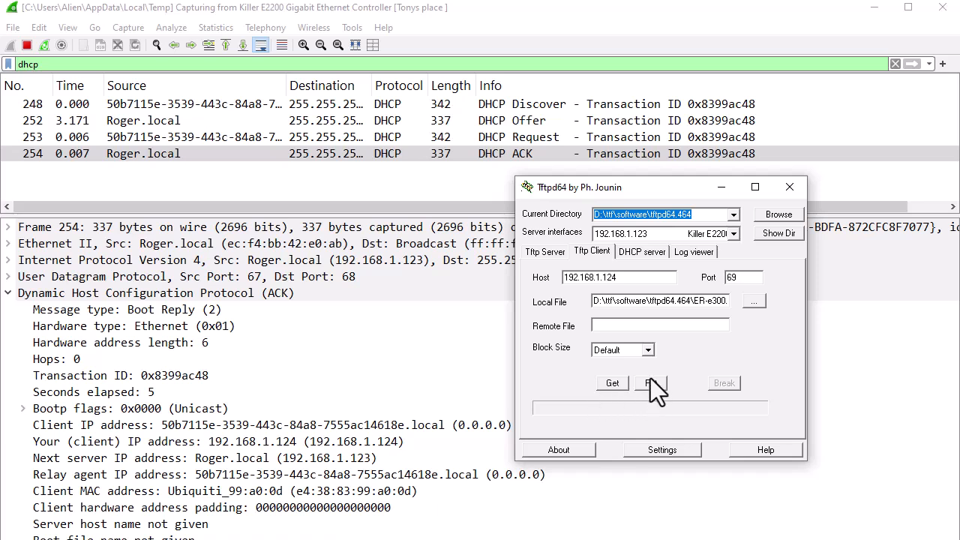
left_click(651, 384)
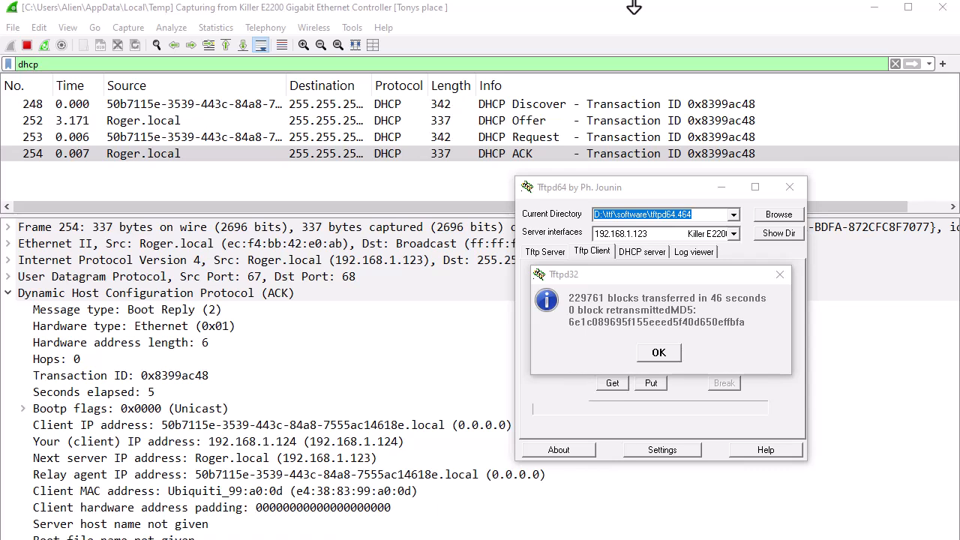
mouse_move(612, 306)
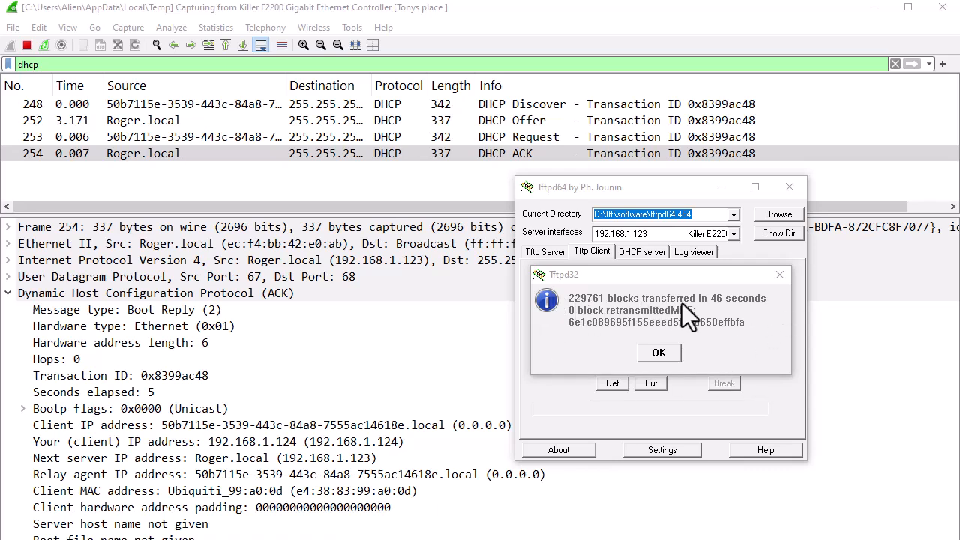
mouse_move(589, 322)
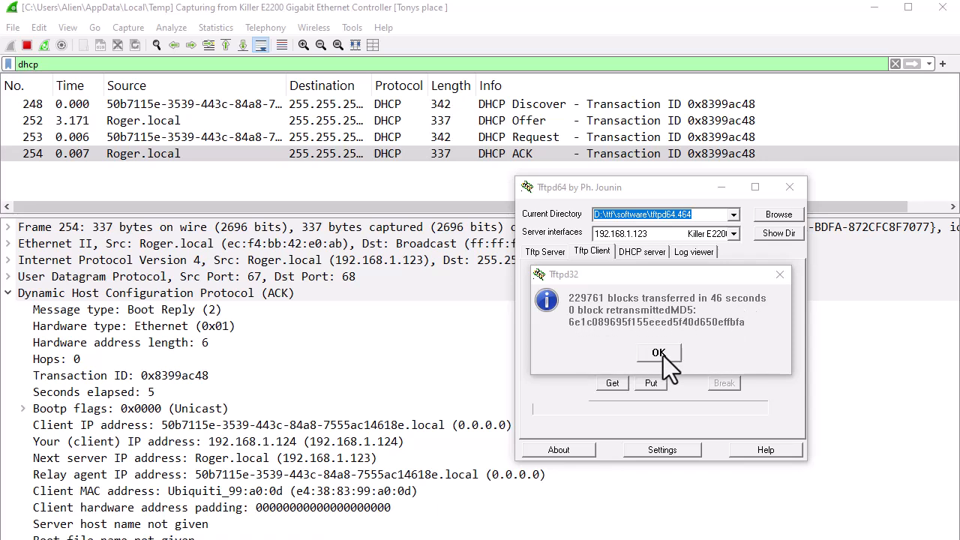
- Dismiss the Tftpd32 report of 229761 blocks sent in 46 seconds
left_click(659, 352)
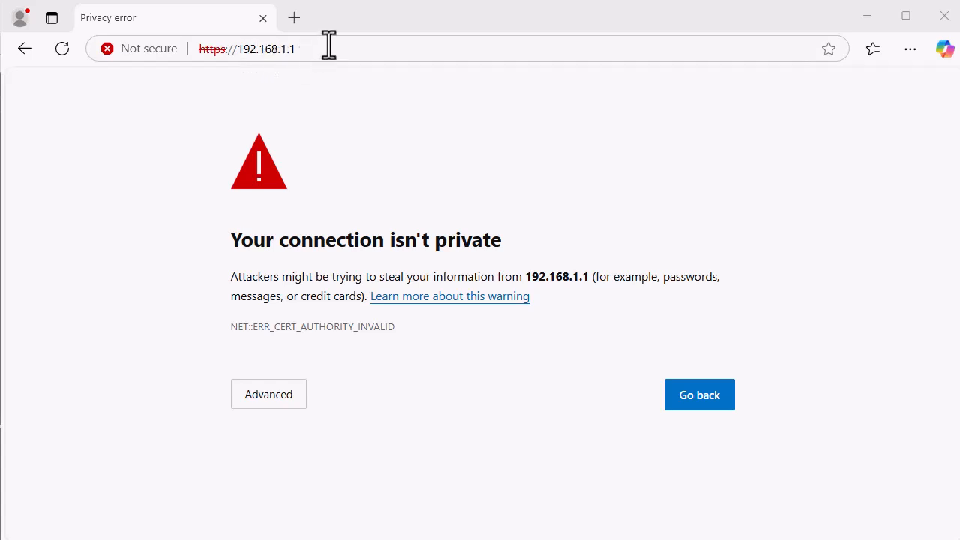
mouse_move(585, 400)
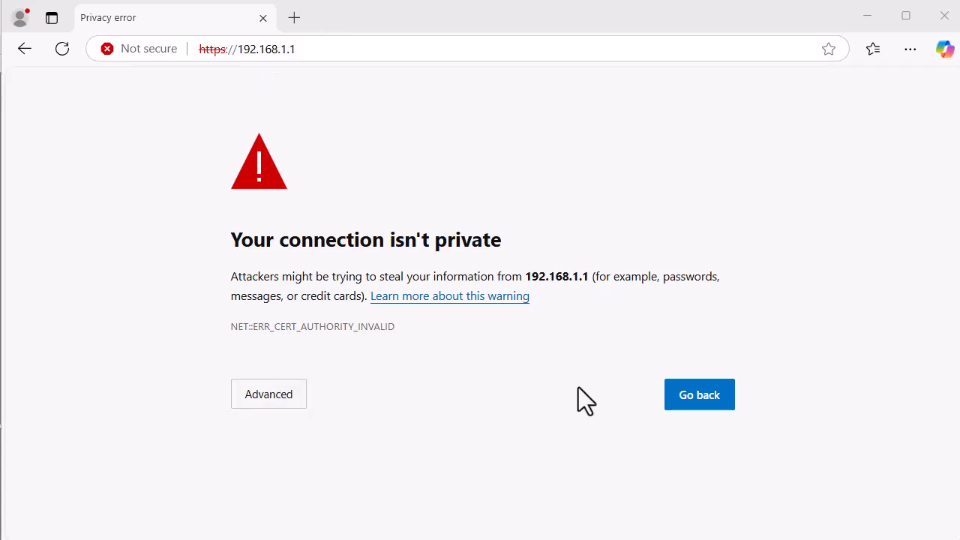
left_click(267, 393)
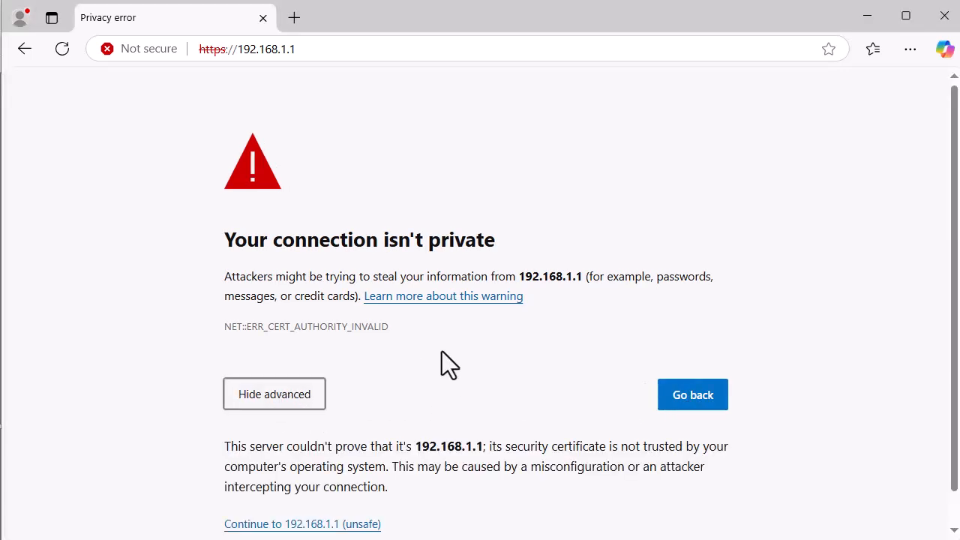
scroll("down", 3)
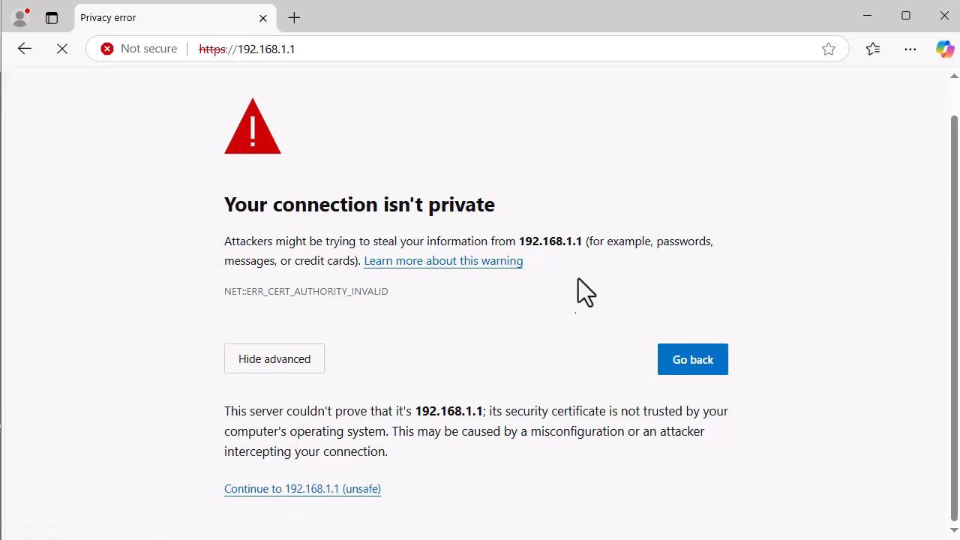
- Continue to 192.168.1.1 and log in as ubnt, accepting the license agreement
left_click(302, 488)
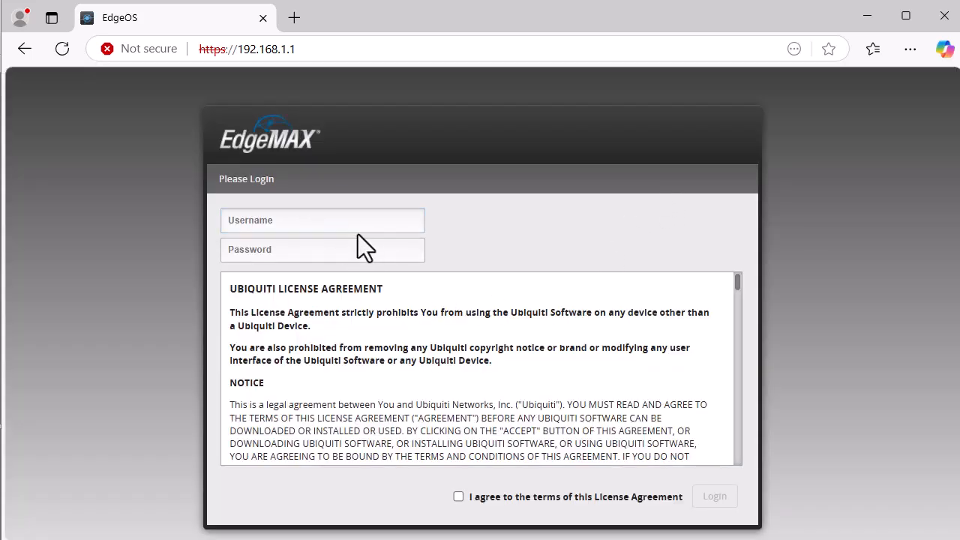
type("ubnt")
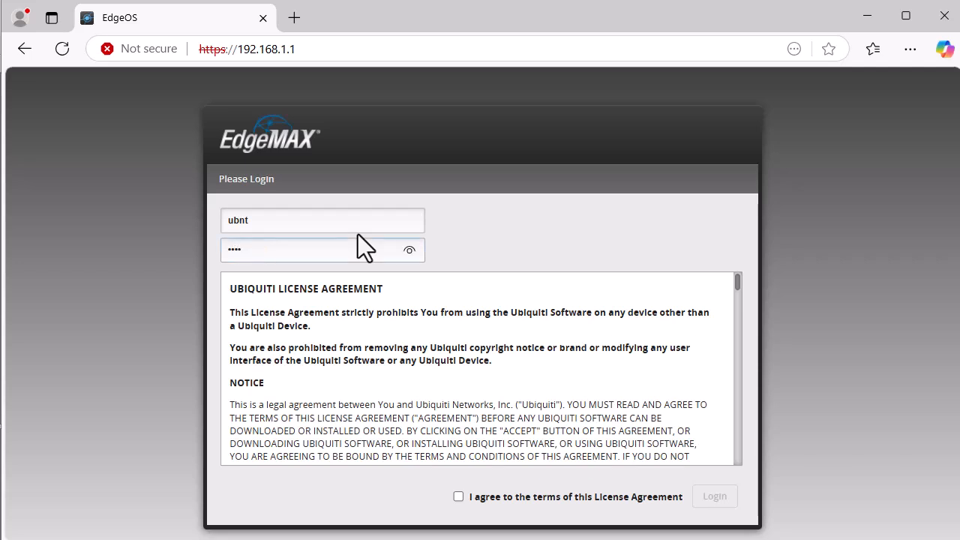
left_click(458, 496)
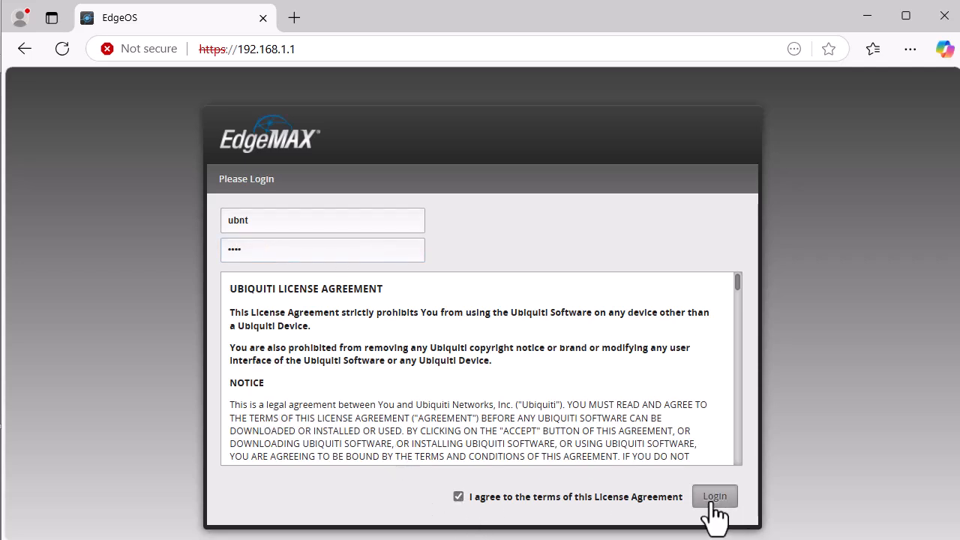
left_click(714, 496)
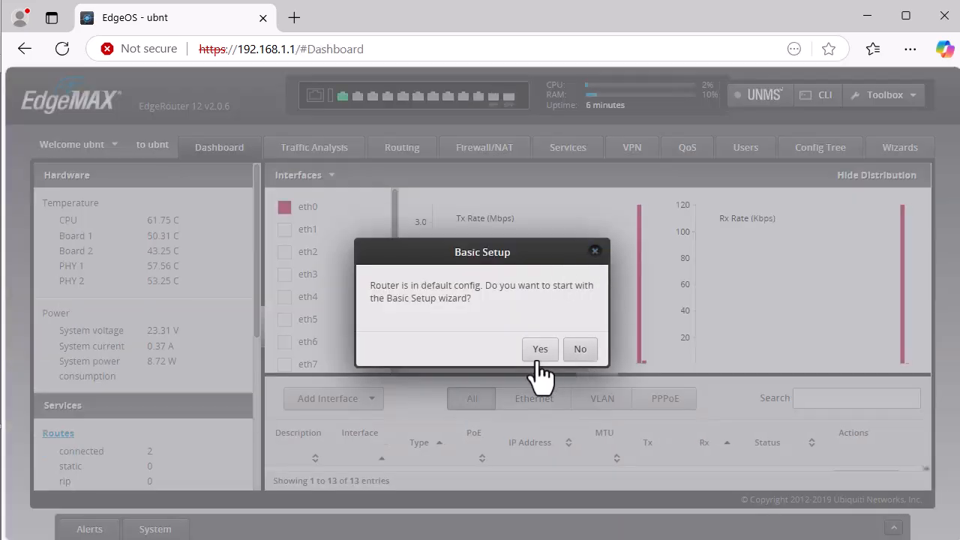
- Skip the Basic Setup wizard and bring up System's Upgrade System Image section
left_click(580, 348)
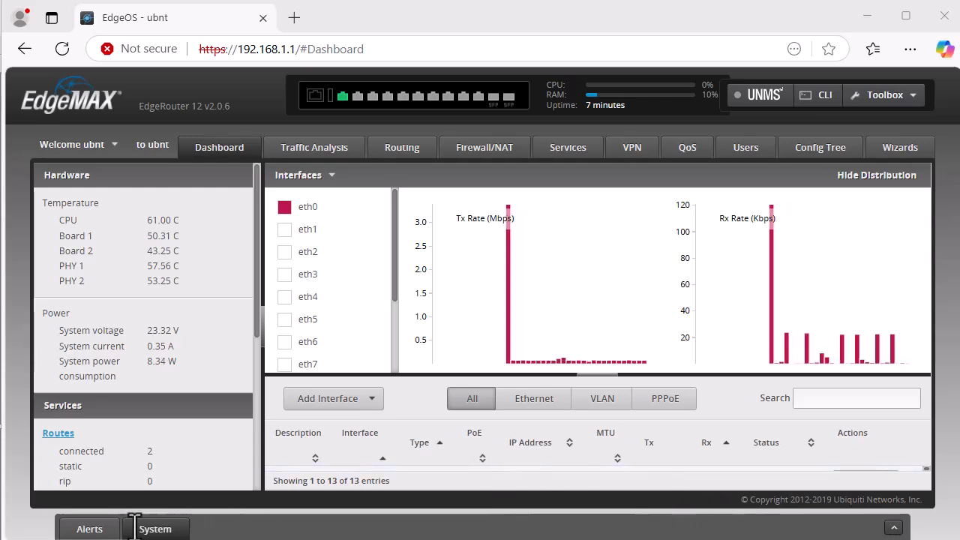
left_click(155, 528)
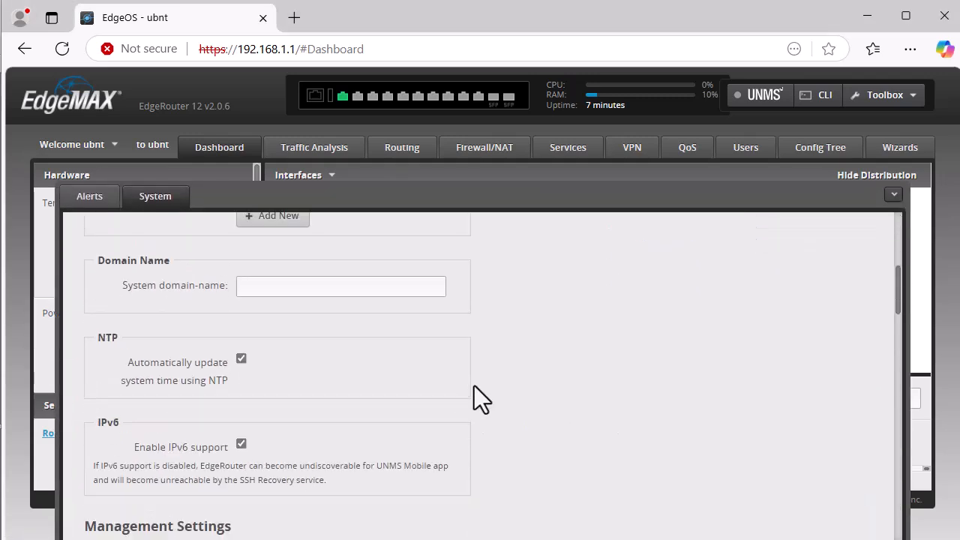
scroll("down", 3)
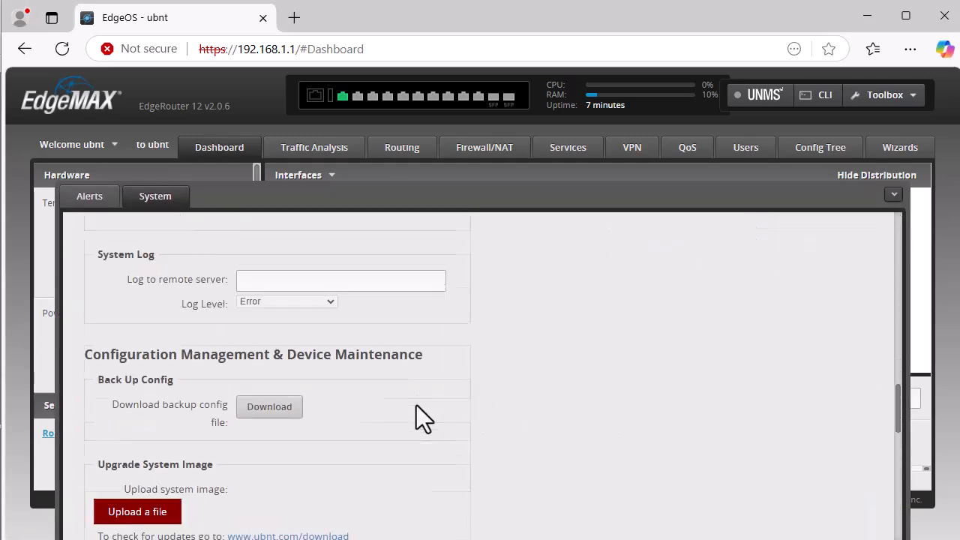
scroll("down", 3)
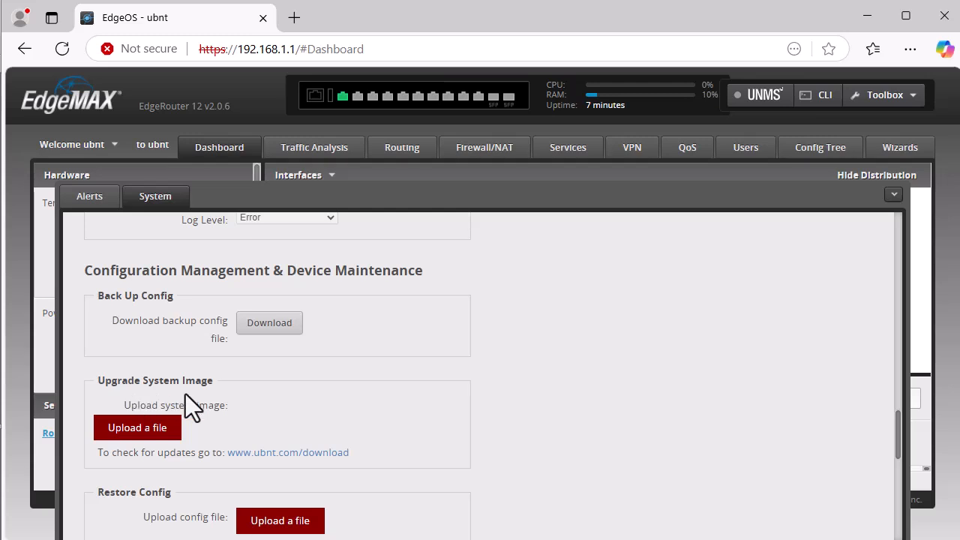
- Upload the ER-e300 v2.0.9 hotfix .tar image under Upgrade System Image
left_click(138, 428)
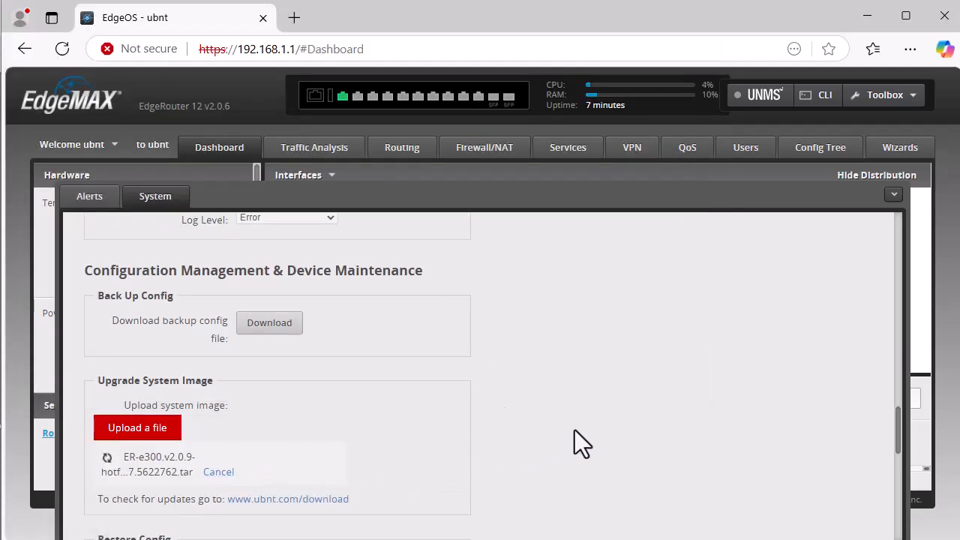
mouse_move(487, 525)
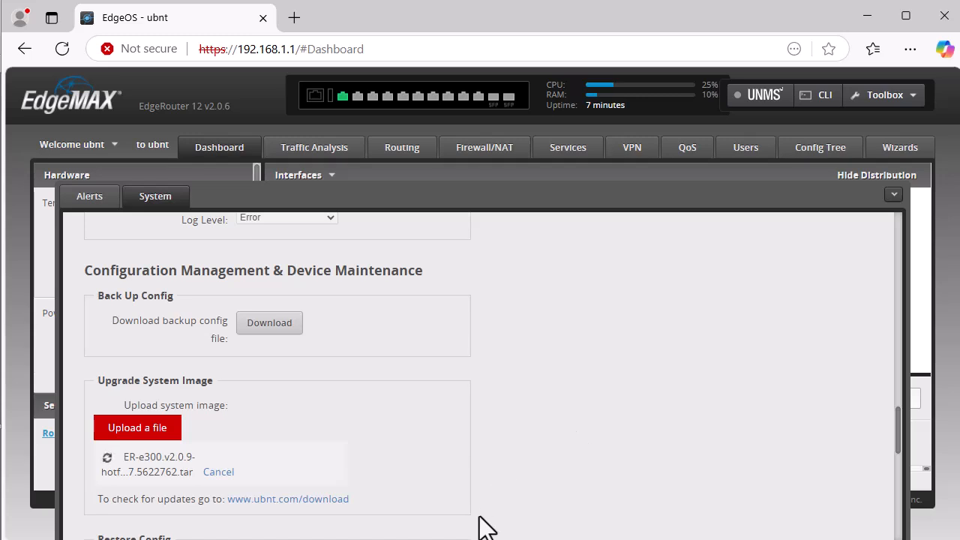
mouse_move(508, 479)
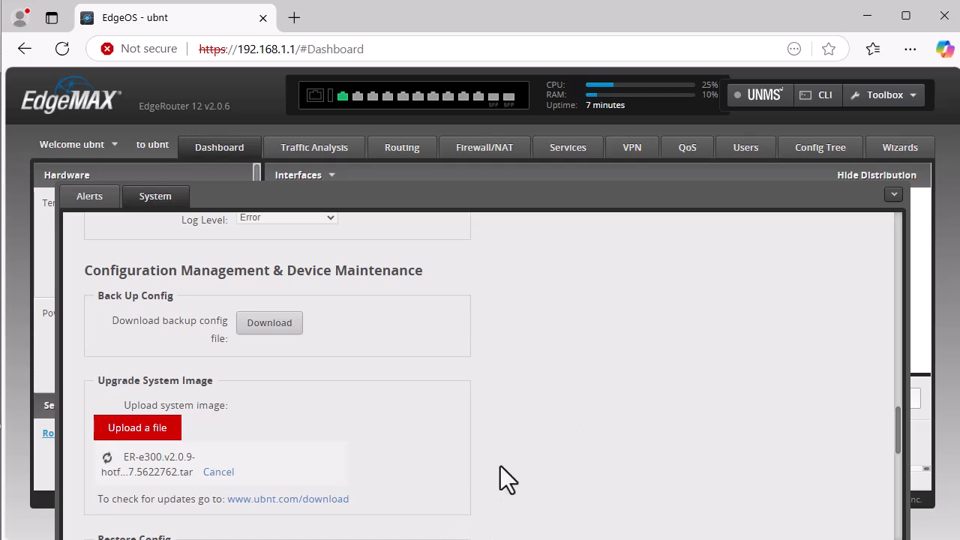
mouse_move(366, 453)
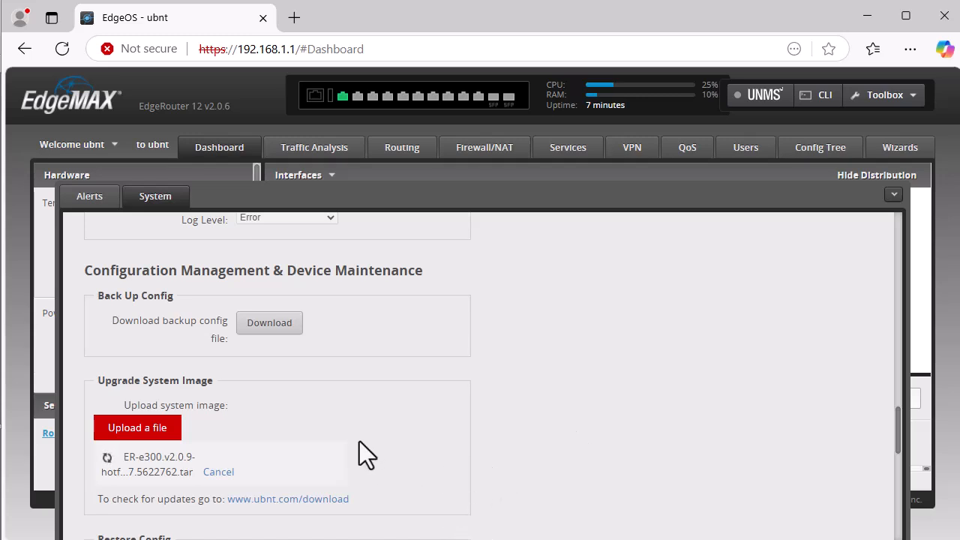
mouse_move(258, 450)
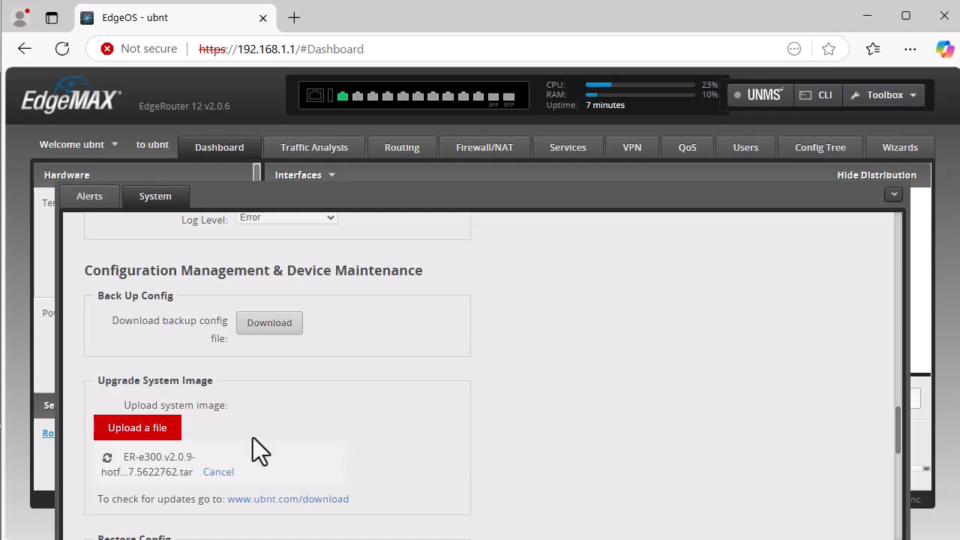
mouse_move(321, 473)
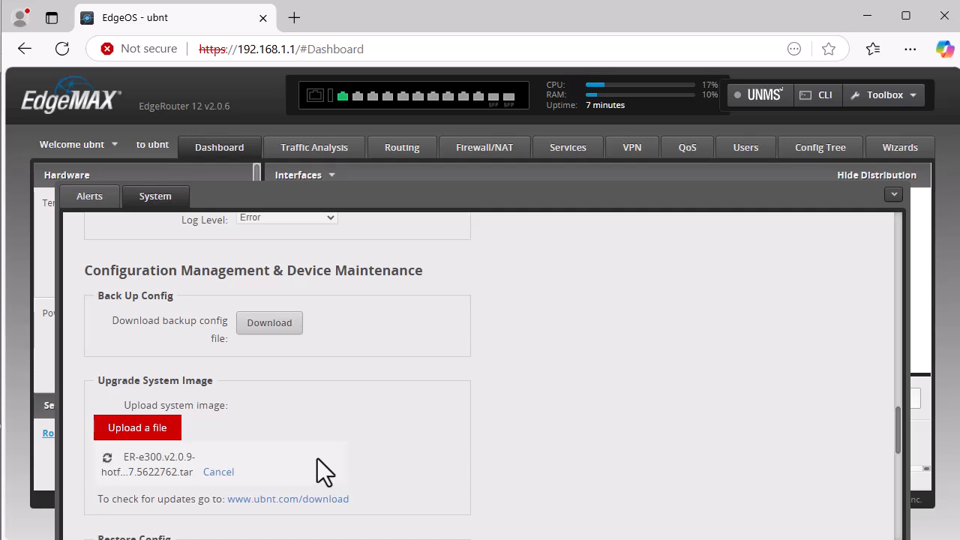
mouse_move(334, 453)
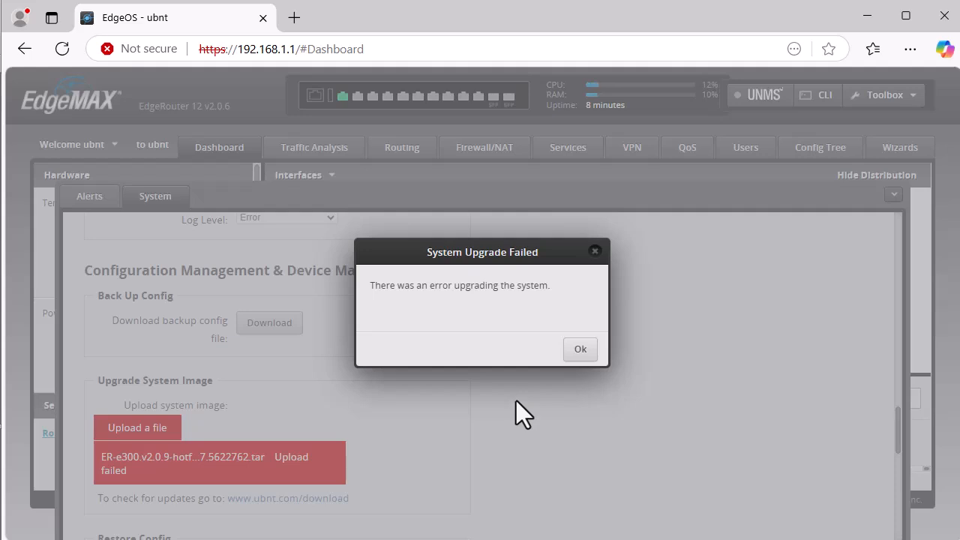
mouse_move(531, 307)
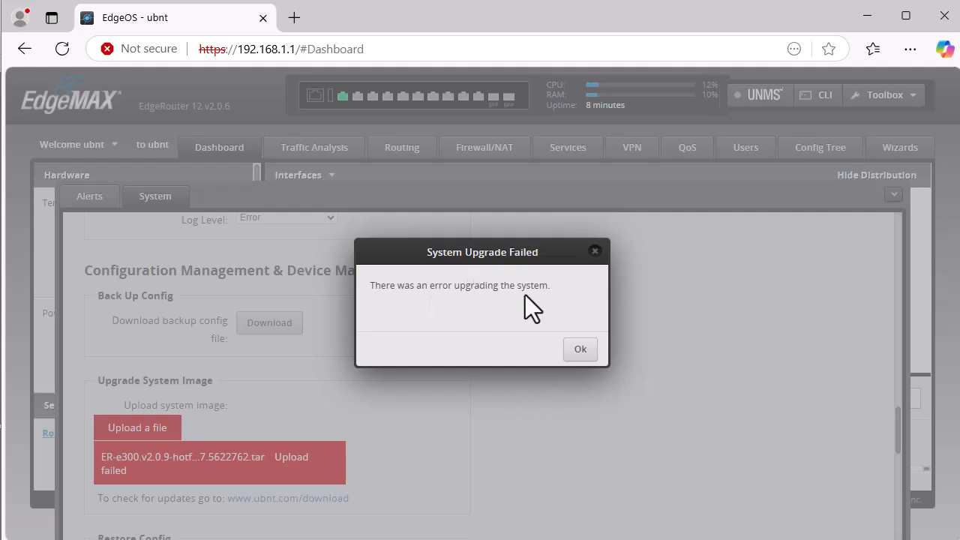
mouse_move(435, 308)
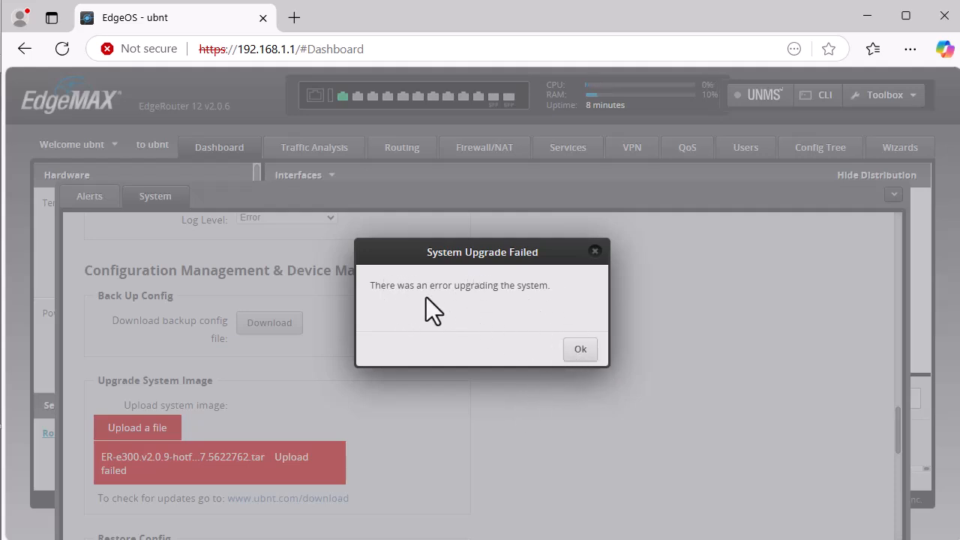
mouse_move(580, 349)
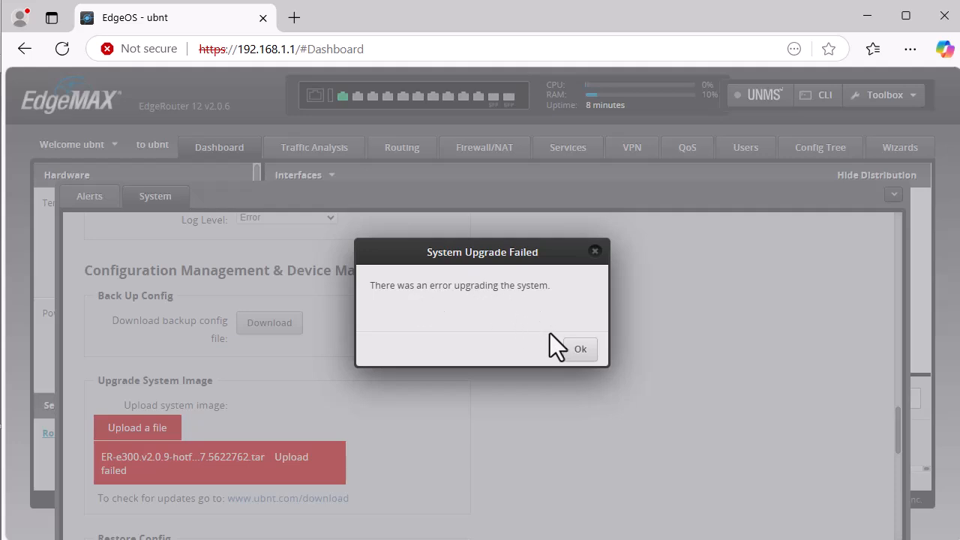
mouse_move(132, 480)
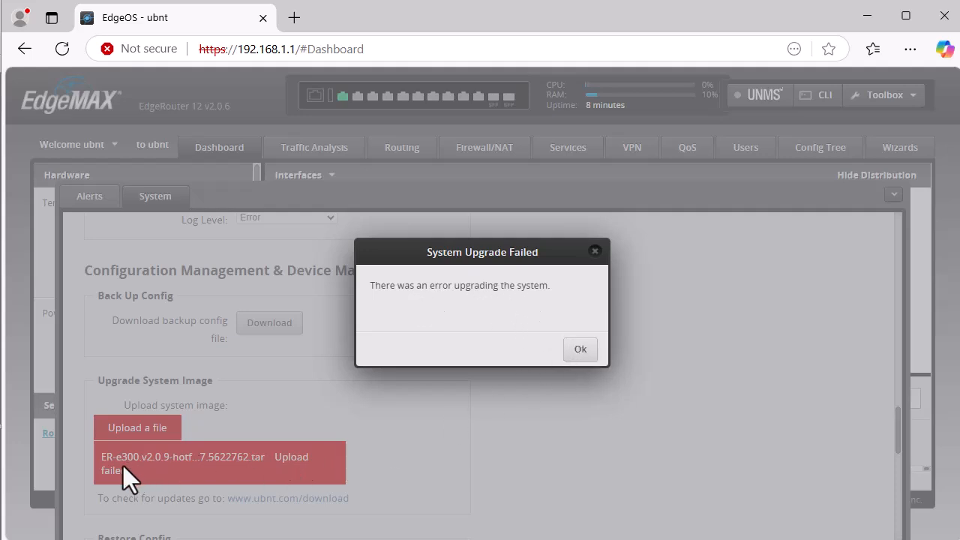
mouse_move(281, 476)
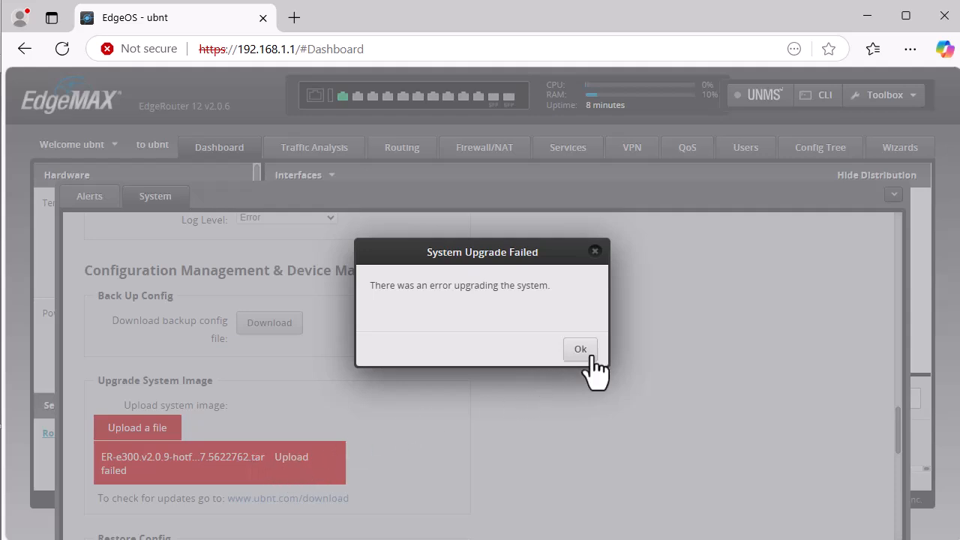
- Acknowledge the System Upgrade Failed dialog, leaving the image marked 'Upload failed'
left_click(579, 349)
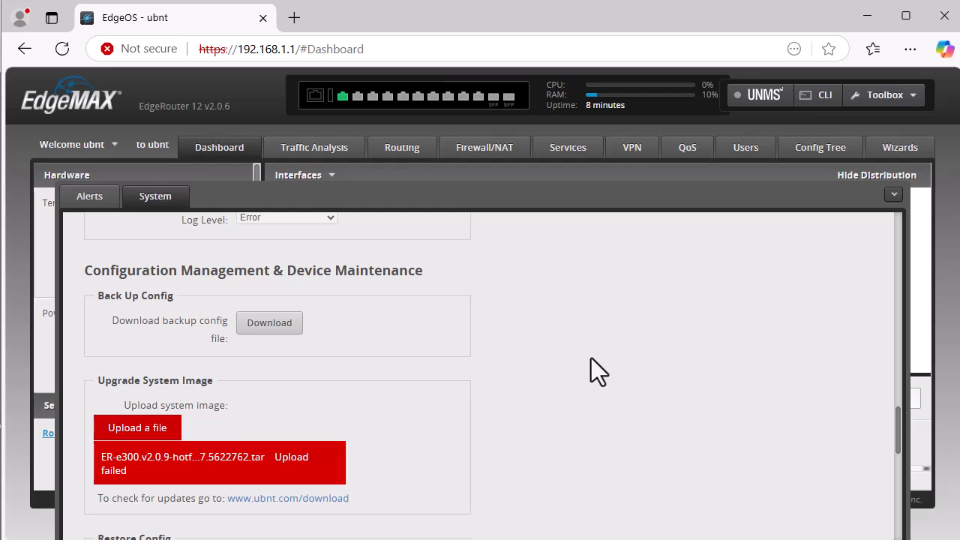
mouse_move(589, 350)
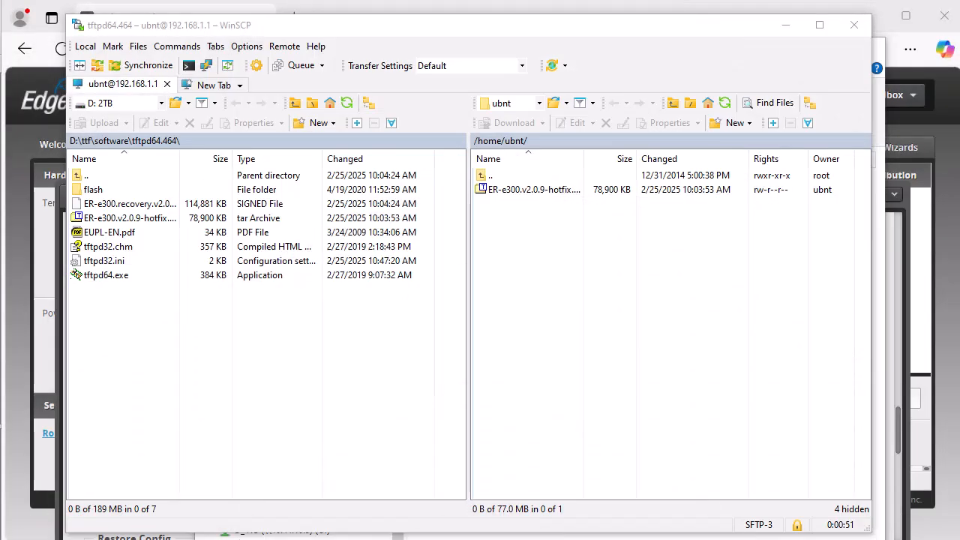
mouse_move(247, 270)
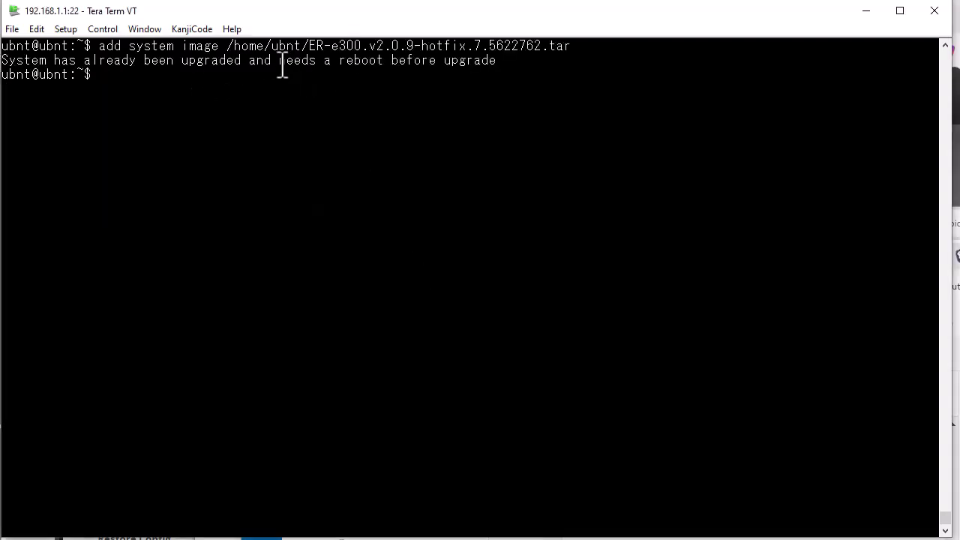
mouse_move(164, 81)
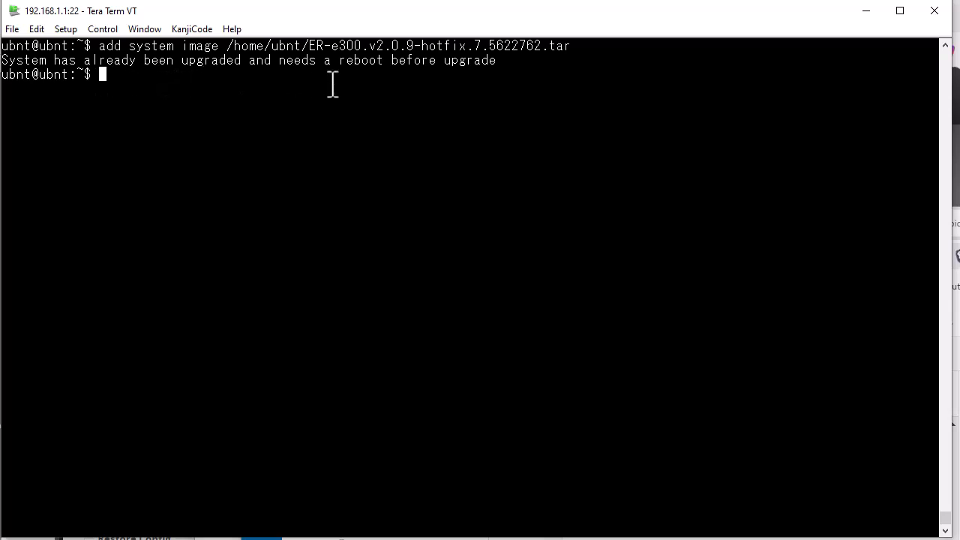
- Enter the add-image command for ER-e300.v2.0.9-hotfix.7 in the Tera Term SSH session
type("re")
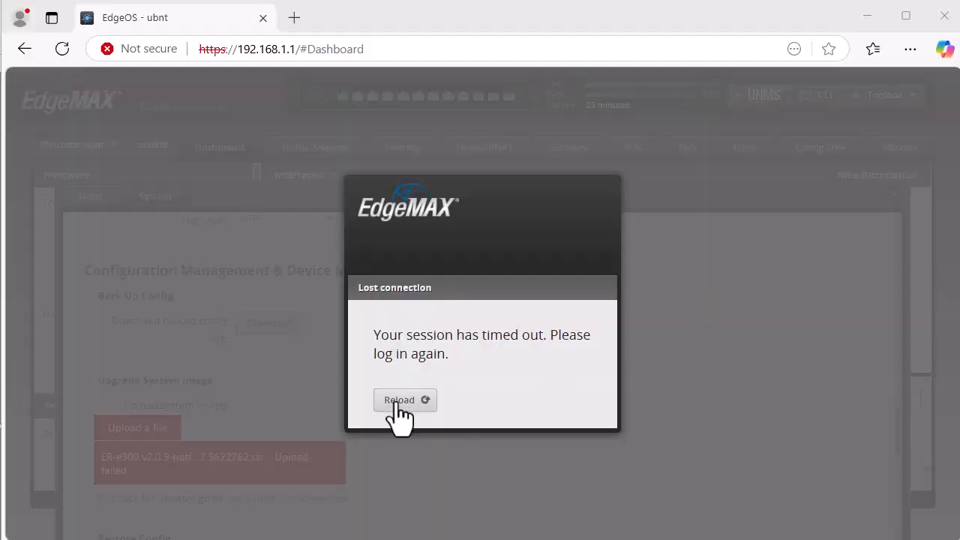
- Reload the timed-out session and proceed past the certificate warning to 192.168.1.1
left_click(405, 399)
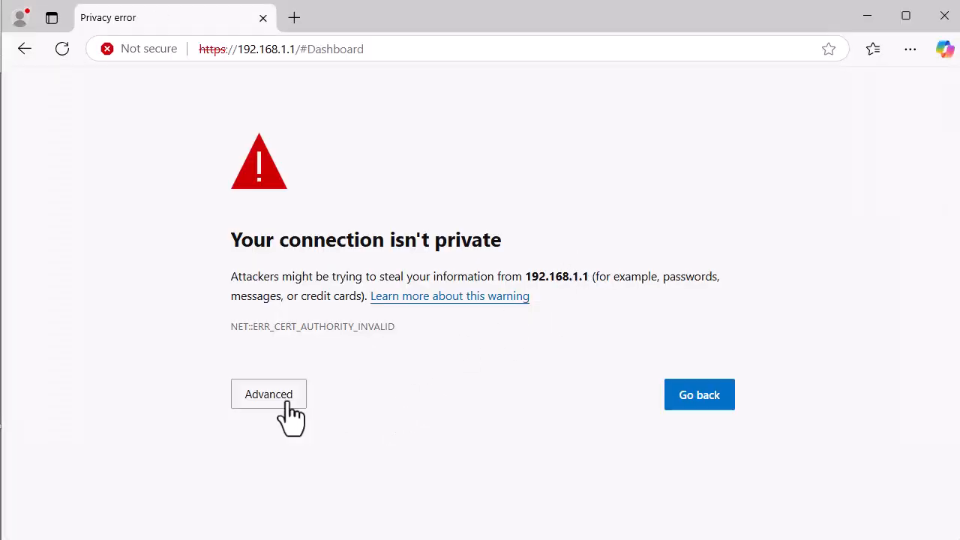
left_click(268, 394)
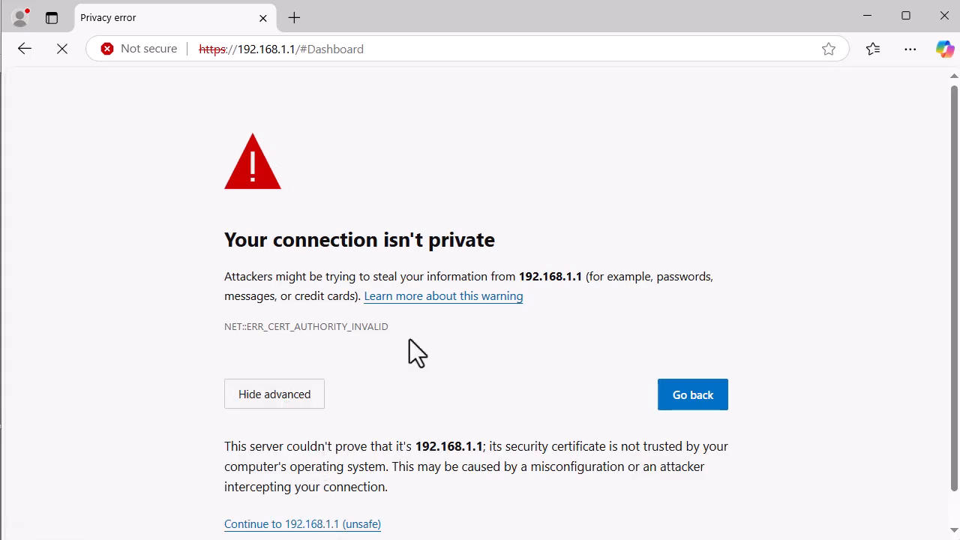
left_click(302, 524)
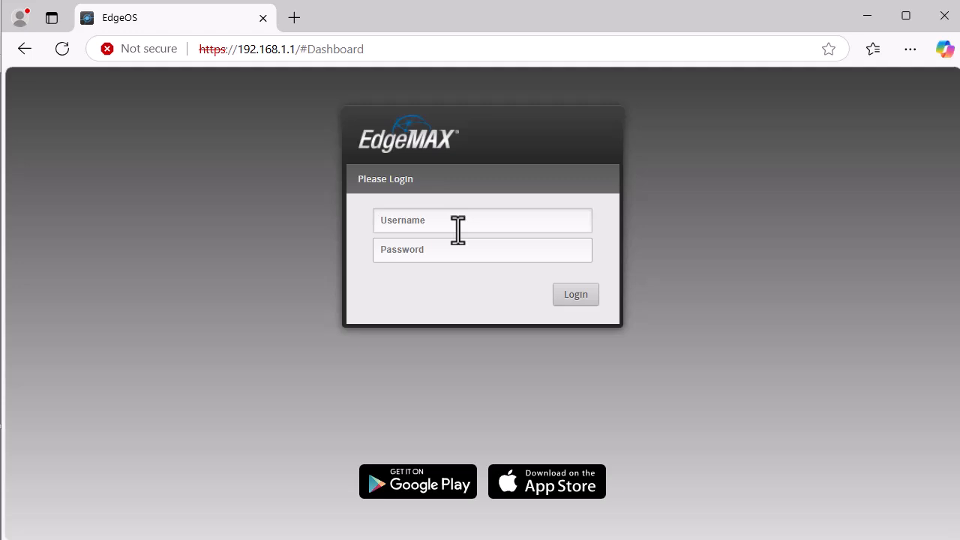
- Log in to the EdgeMAX page as ubnt
type("ubnt")
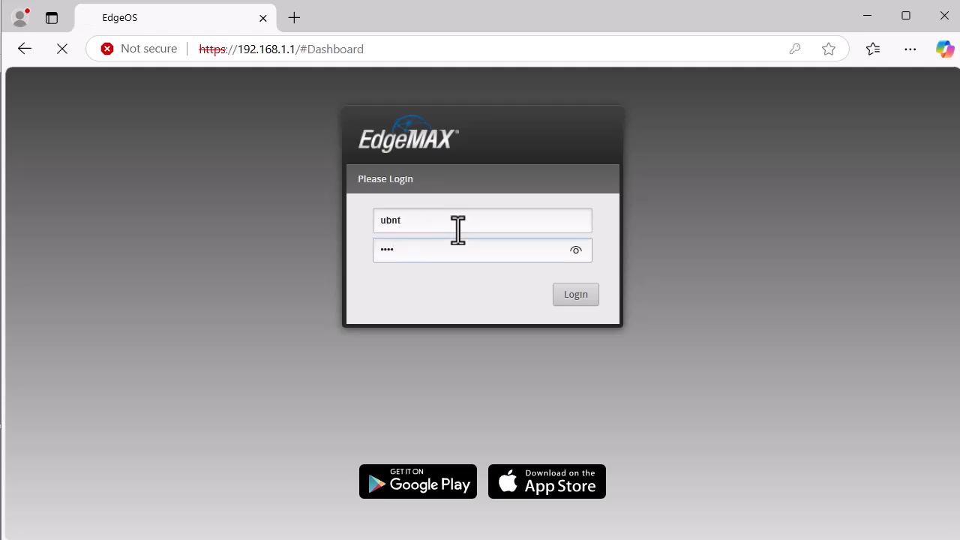
left_click(575, 294)
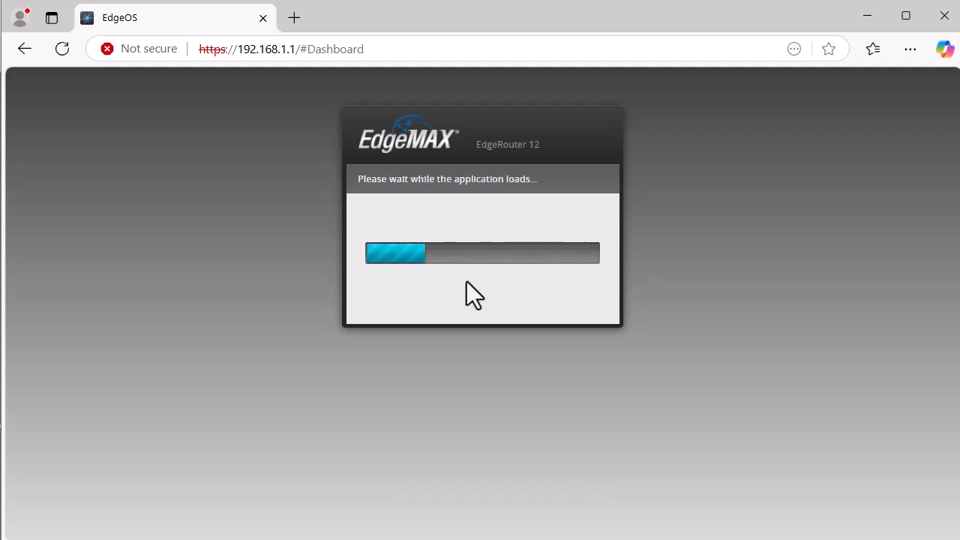